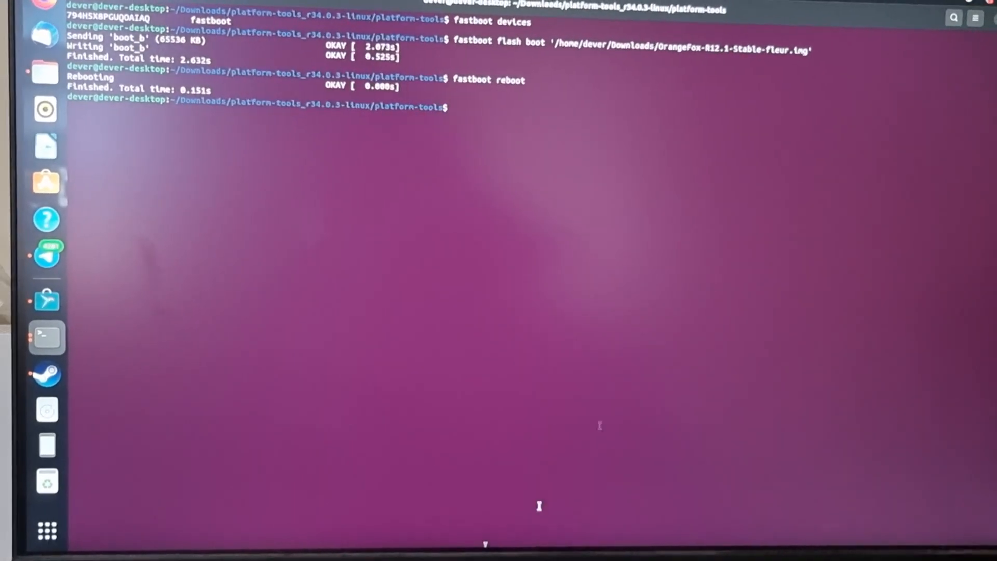
- Open the UBUNTU 22_0 pen drive in Files and browse into its eve folder
{"action": "left_click", "coordinate": [46, 399]}
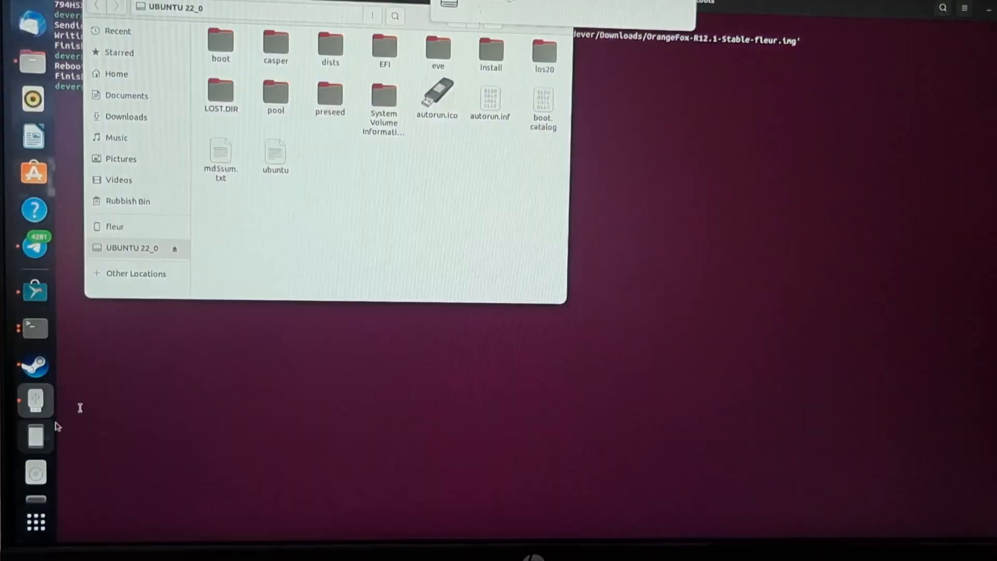
{"action": "double_click", "coordinate": [436, 48]}
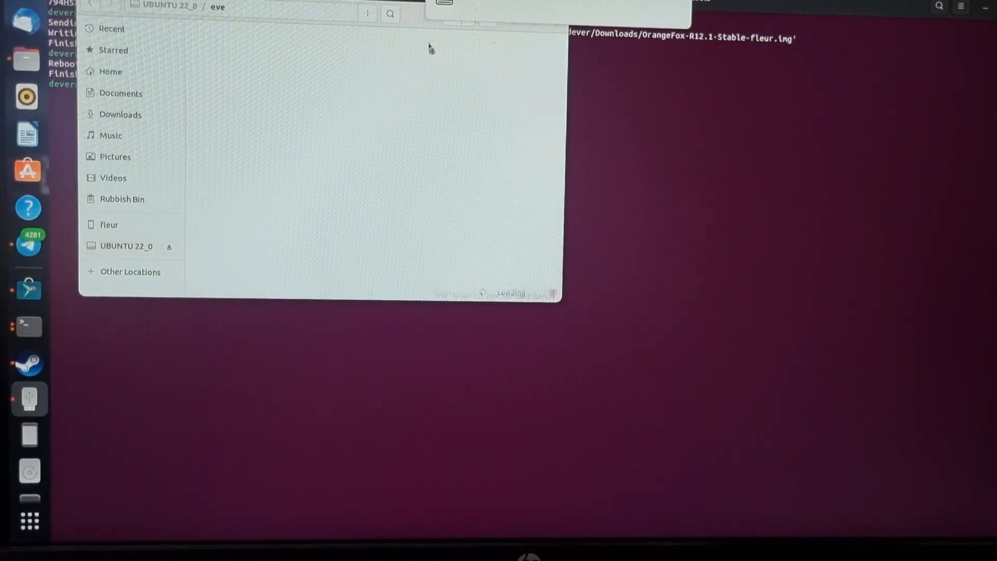